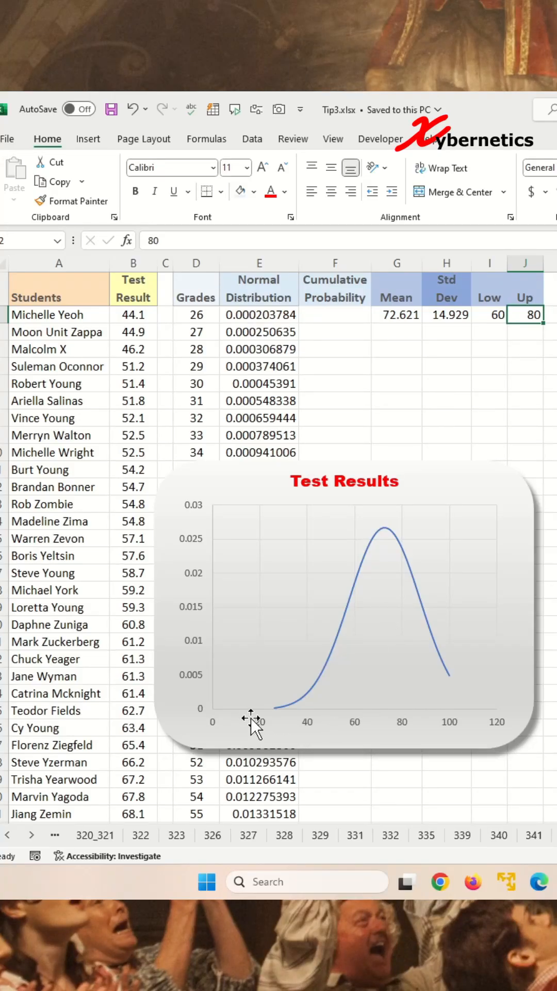
mouse_move(468, 682)
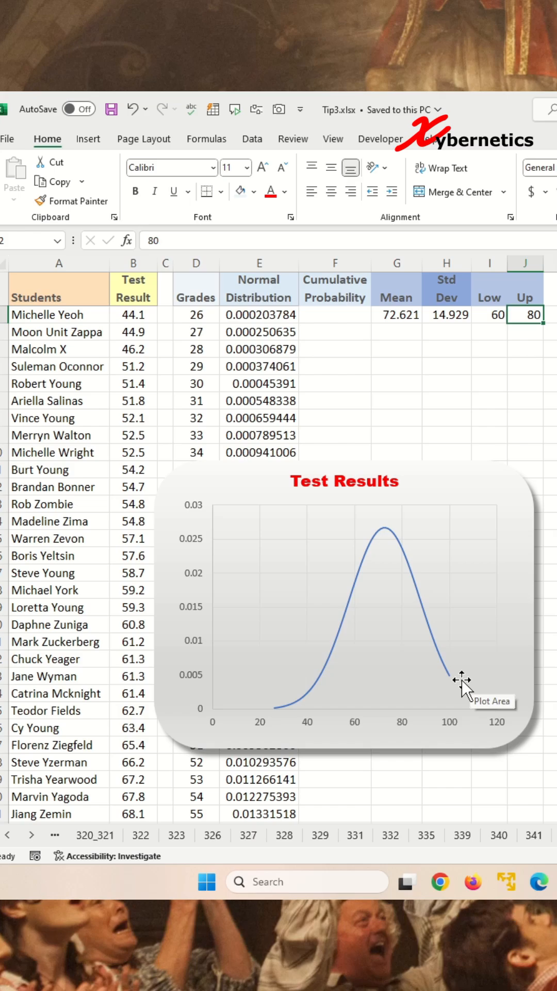
mouse_move(462, 694)
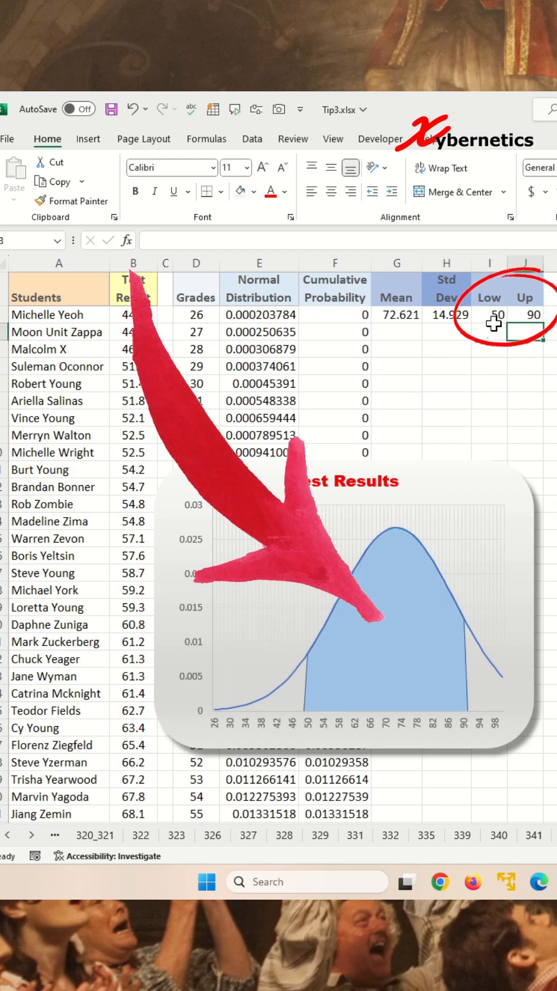
Step: Enter =IF(AND(D2>=$I$2,D2<=$J$2),E2,0) in F2 so out-of-range grades return 0
left_click(525, 313)
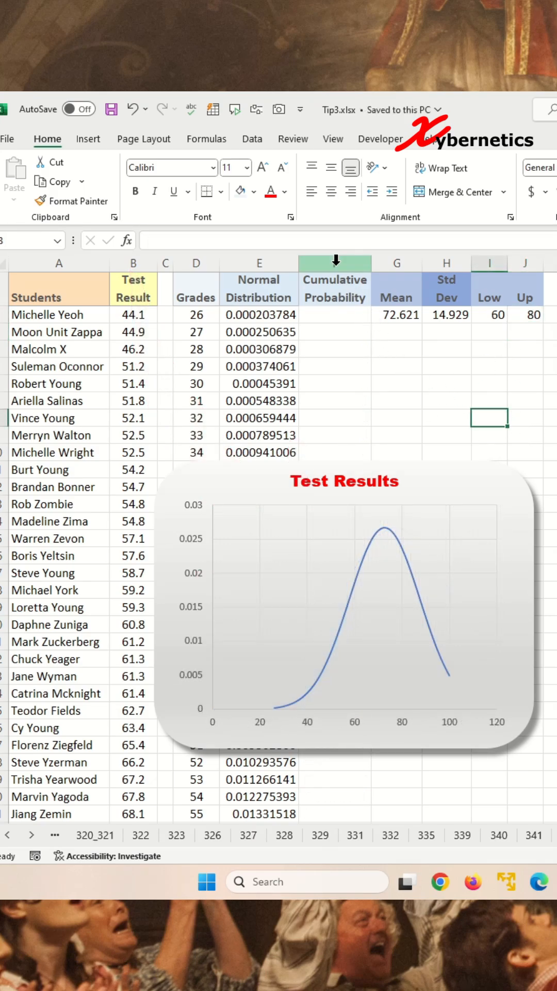
left_click(334, 313)
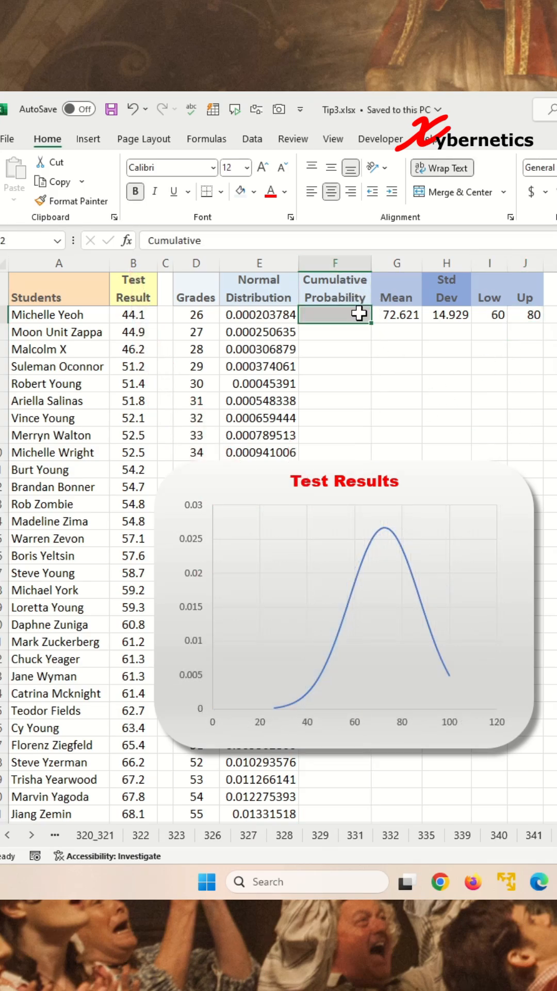
type("=IF")
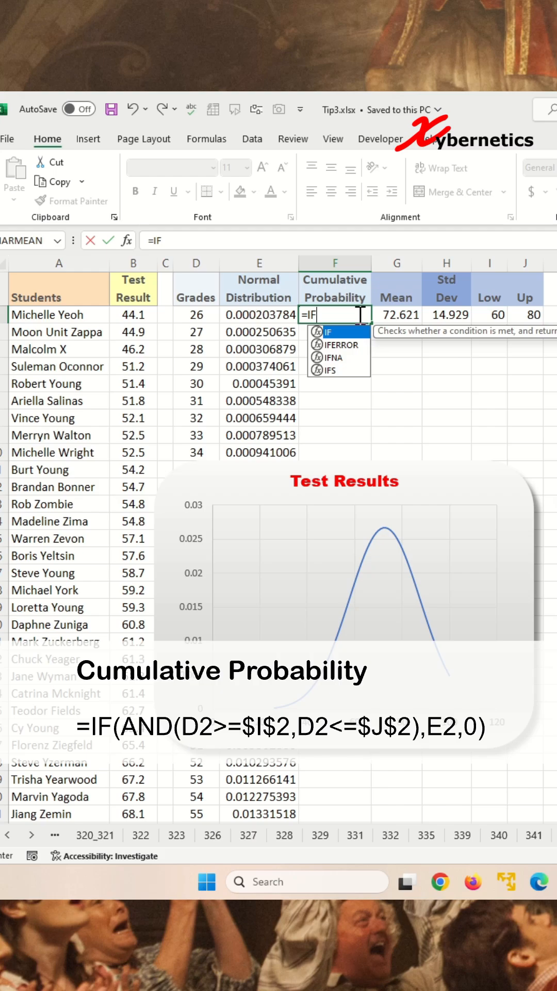
type("(AN")
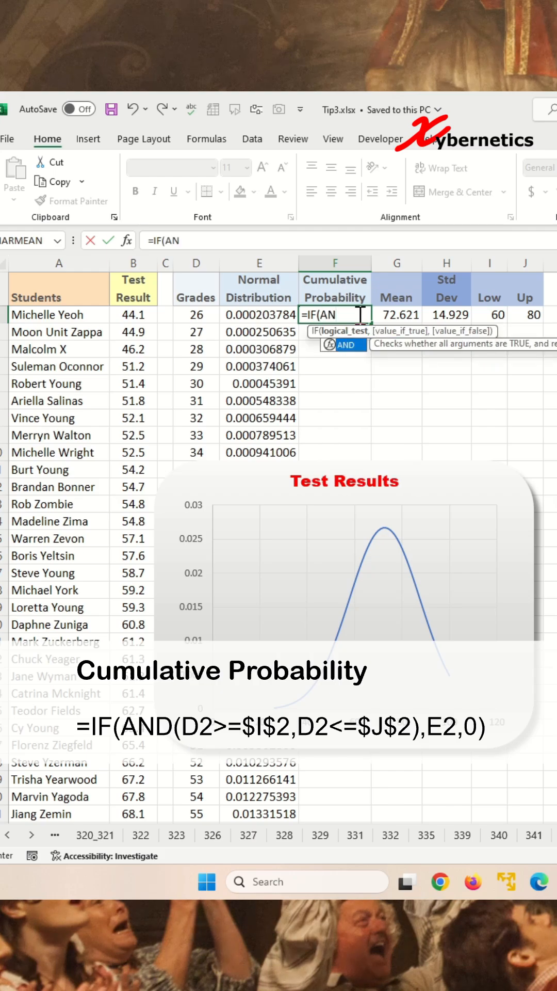
type("D(")
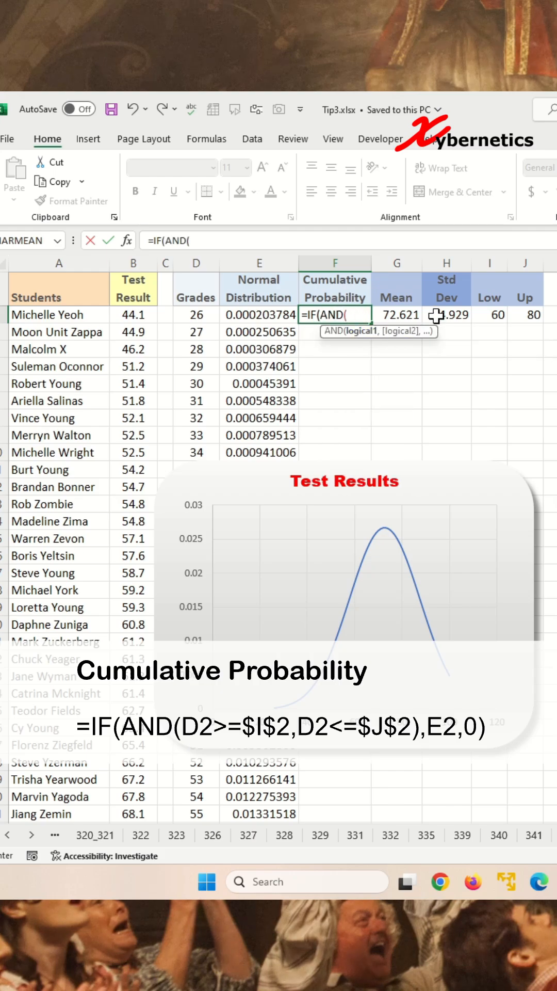
mouse_move(327, 339)
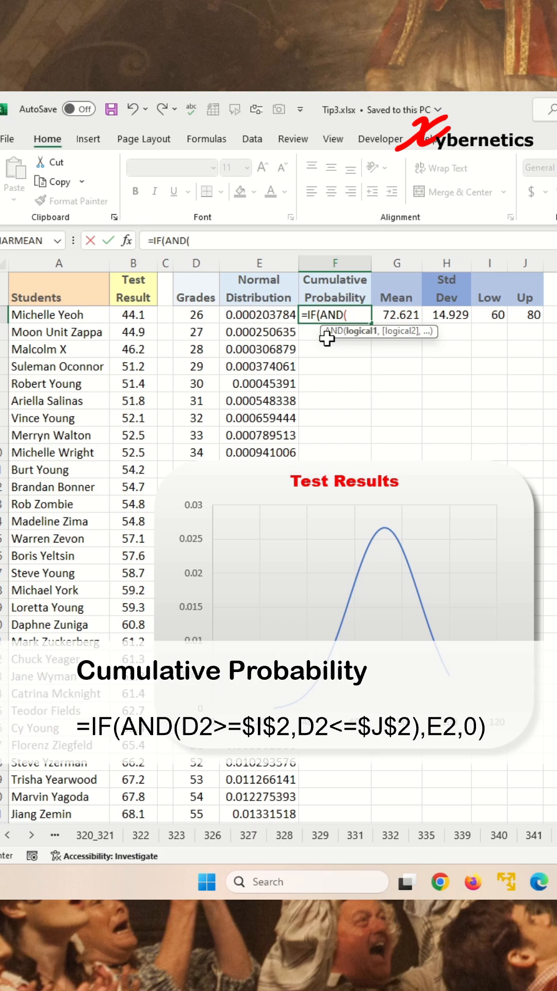
mouse_move(195, 315)
type("D2>")
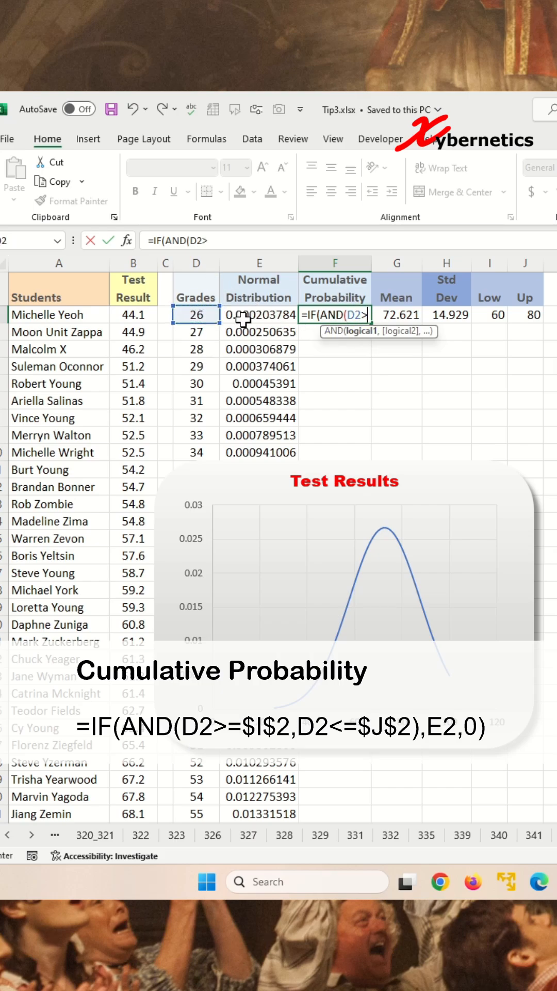
left_click(488, 314)
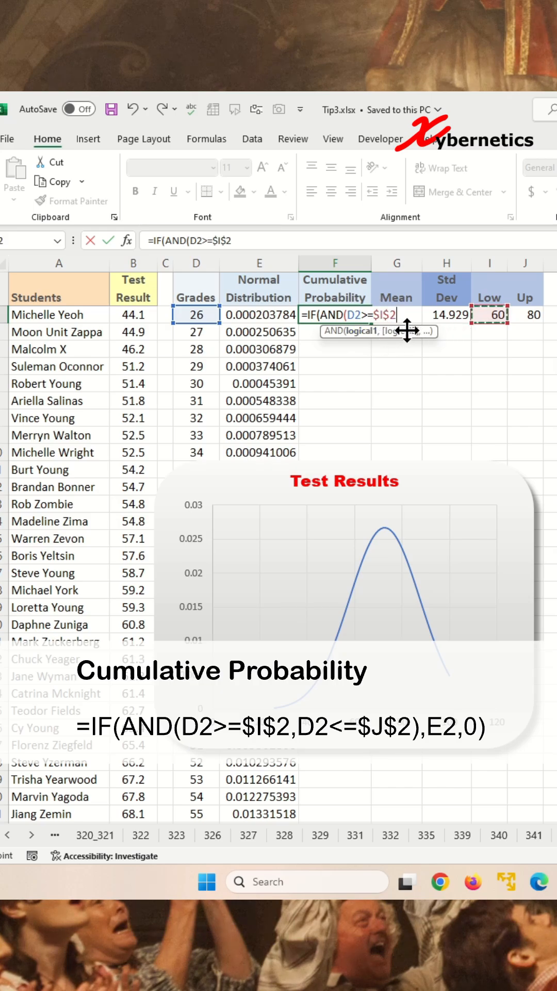
type(",")
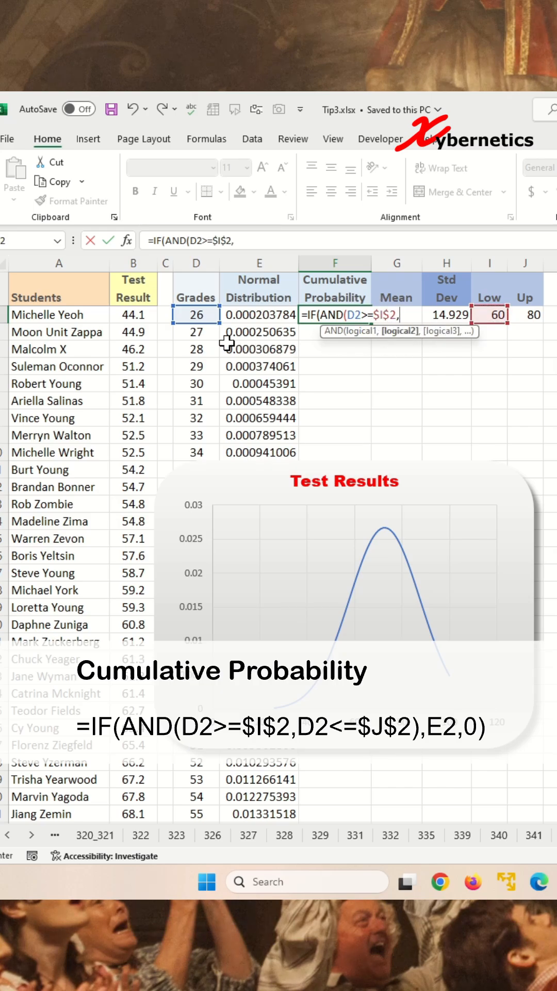
left_click(195, 314)
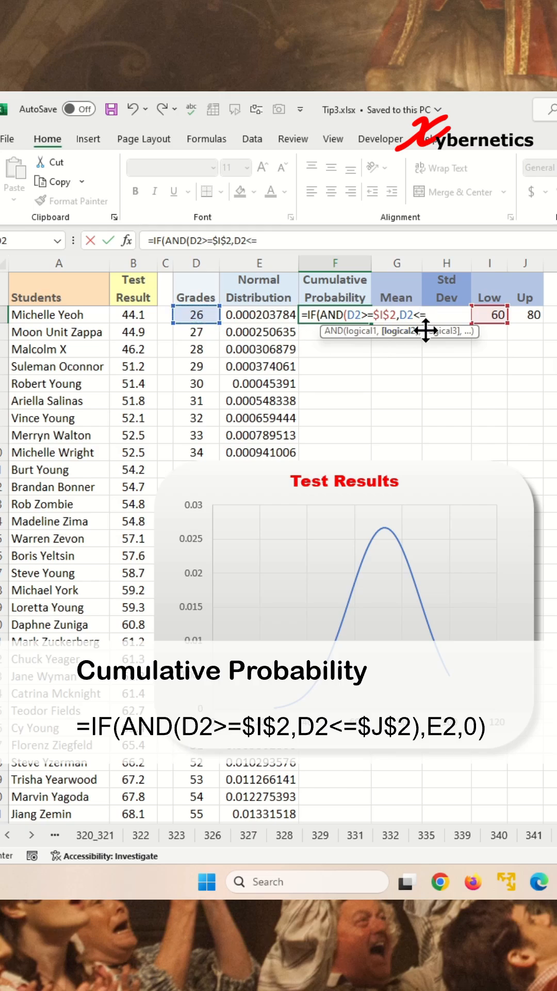
left_click(524, 315)
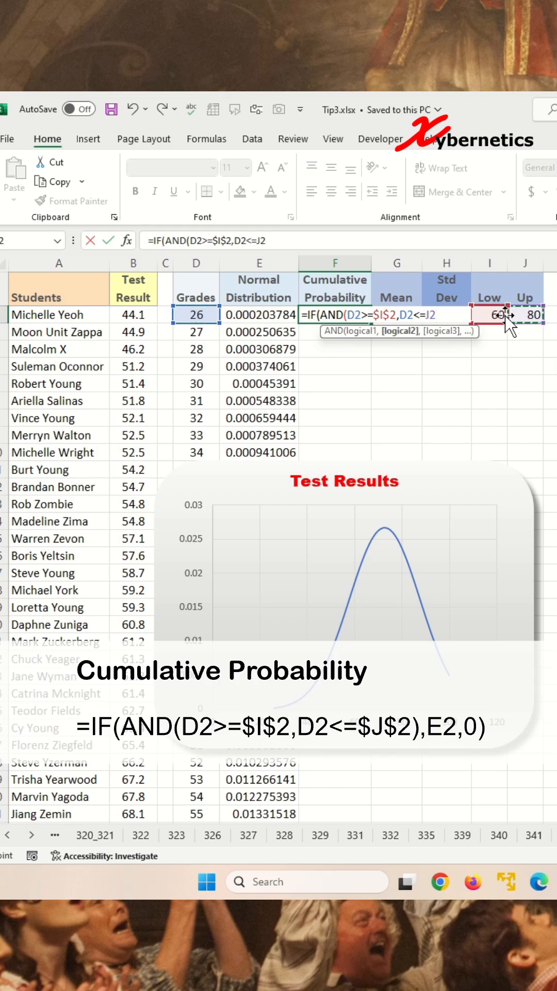
type("$J$2))")
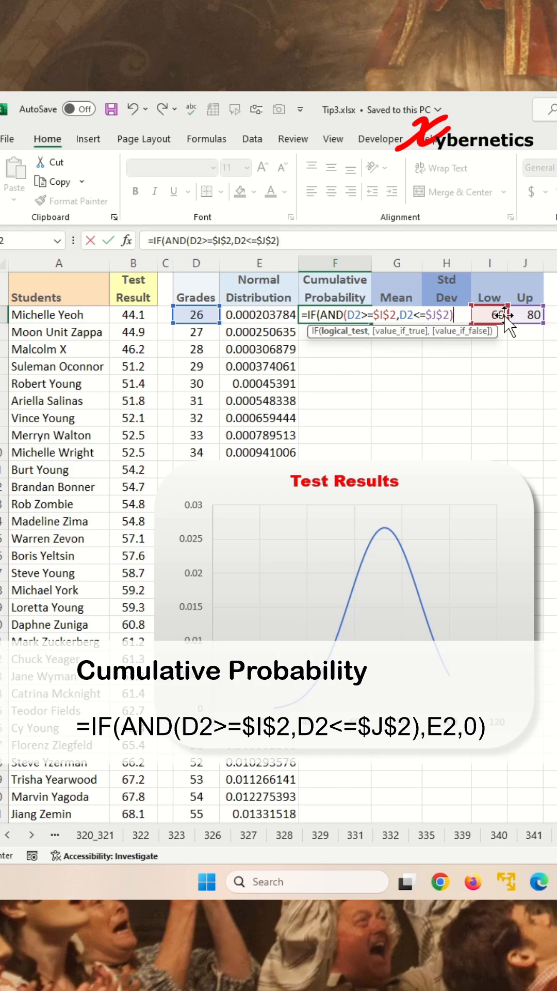
type(",E2")
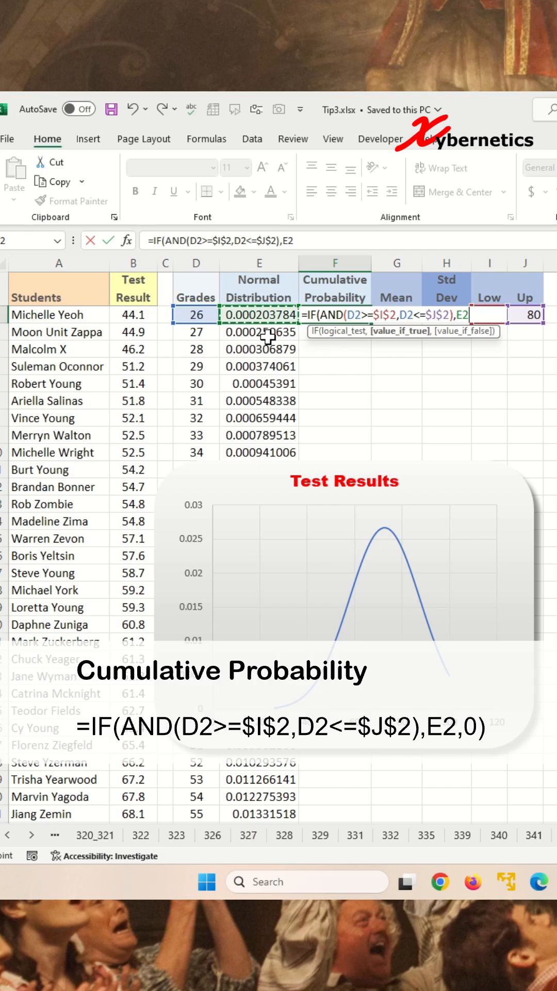
type(",0)")
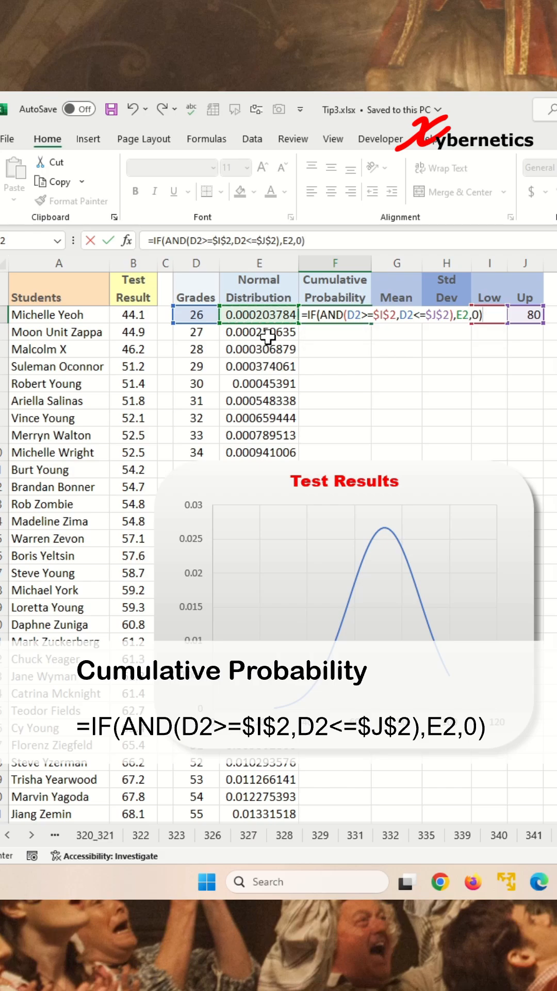
key("Return")
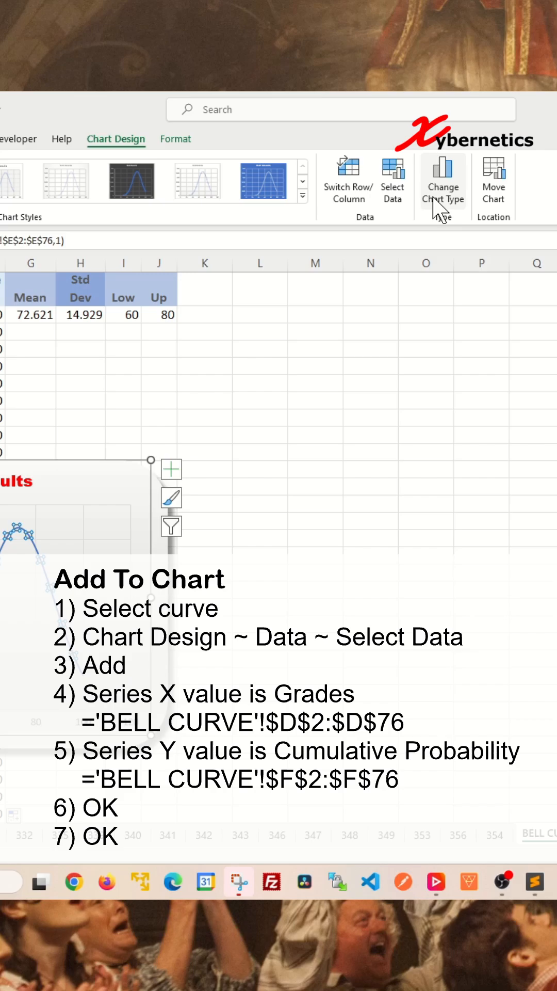
Step: Add a chart series with X 'BELL CURVE'!$D$2:$D$76 and Y $F$2:$F$76
left_click(393, 180)
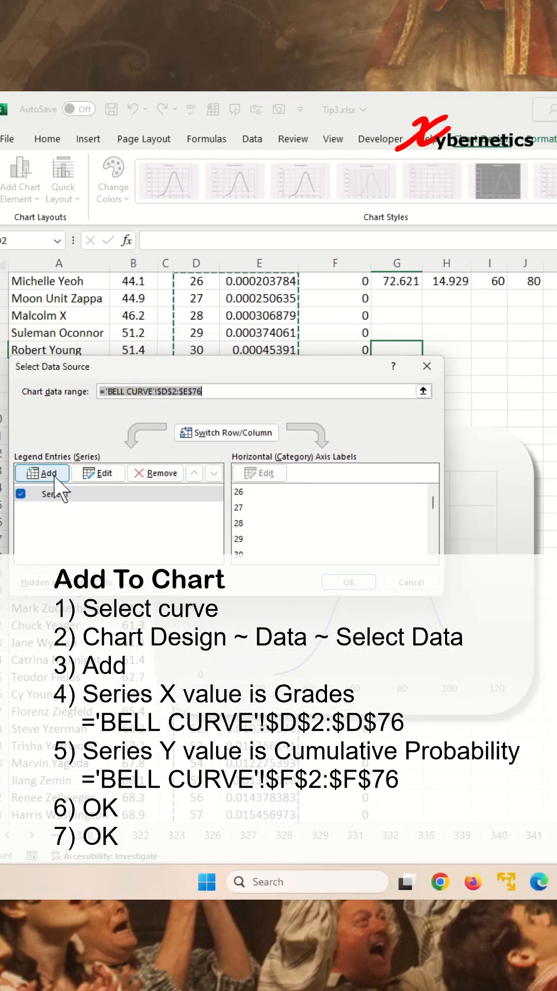
left_click(41, 472)
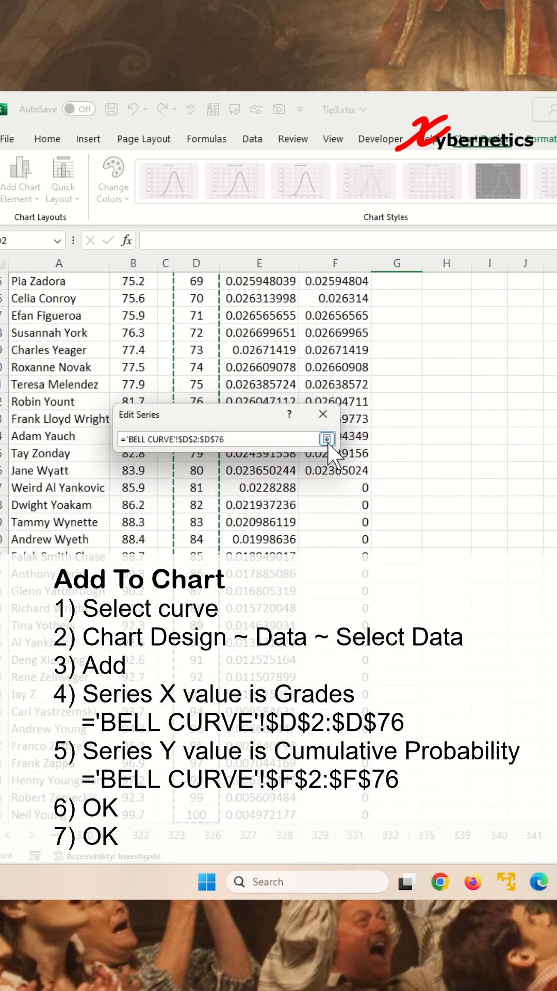
left_click(328, 438)
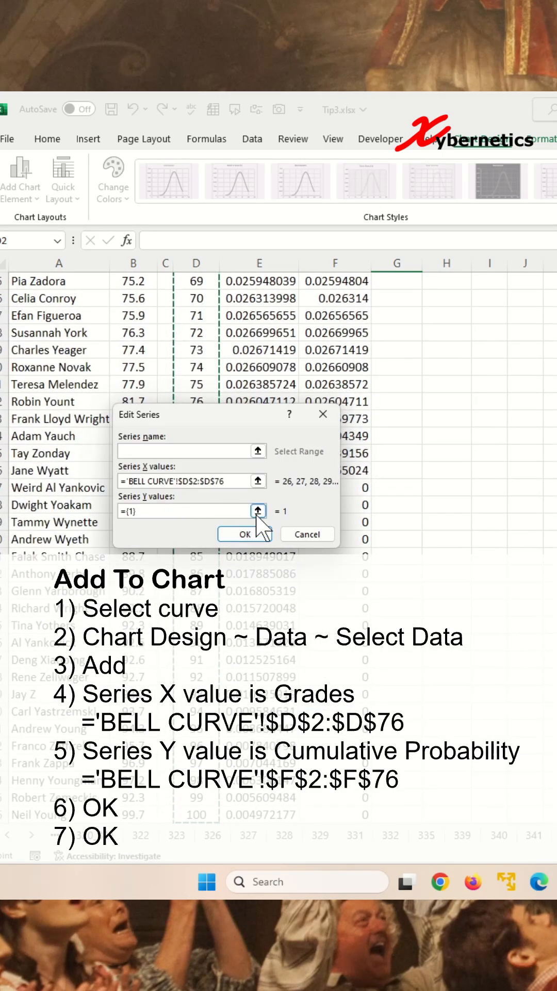
left_click(258, 511)
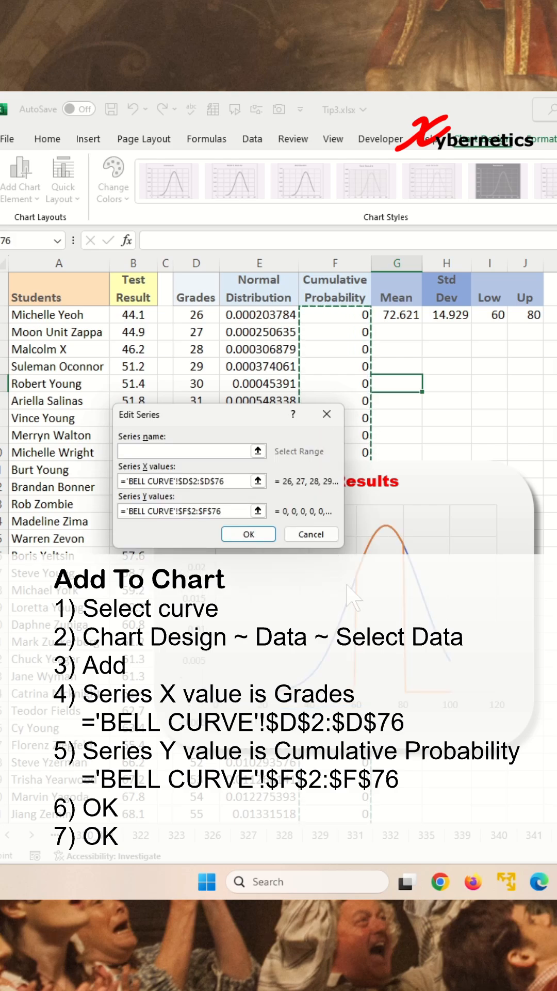
left_click(246, 534)
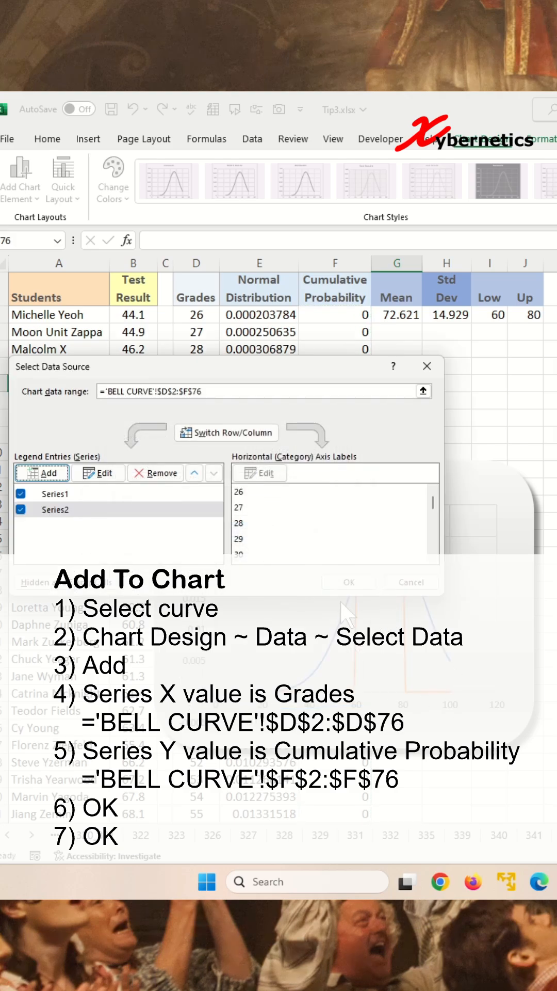
left_click(348, 581)
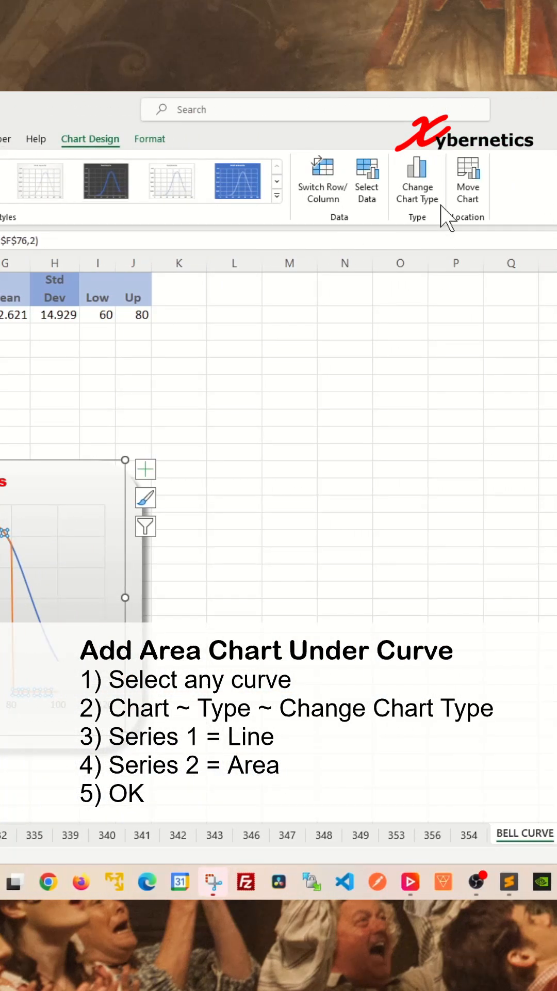
Step: Make the chart a combo with Series1 as Line and Series2 as Area
left_click(416, 180)
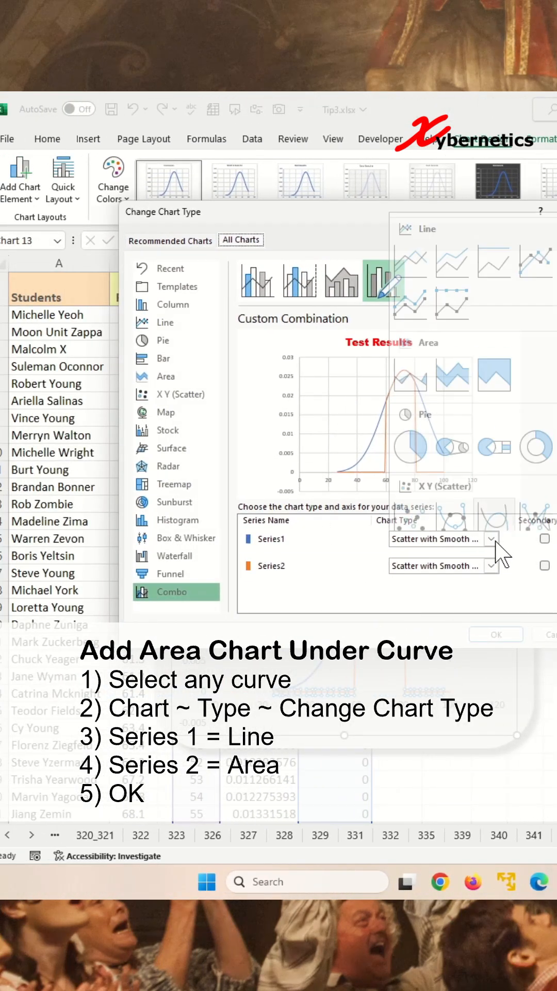
left_click(443, 539)
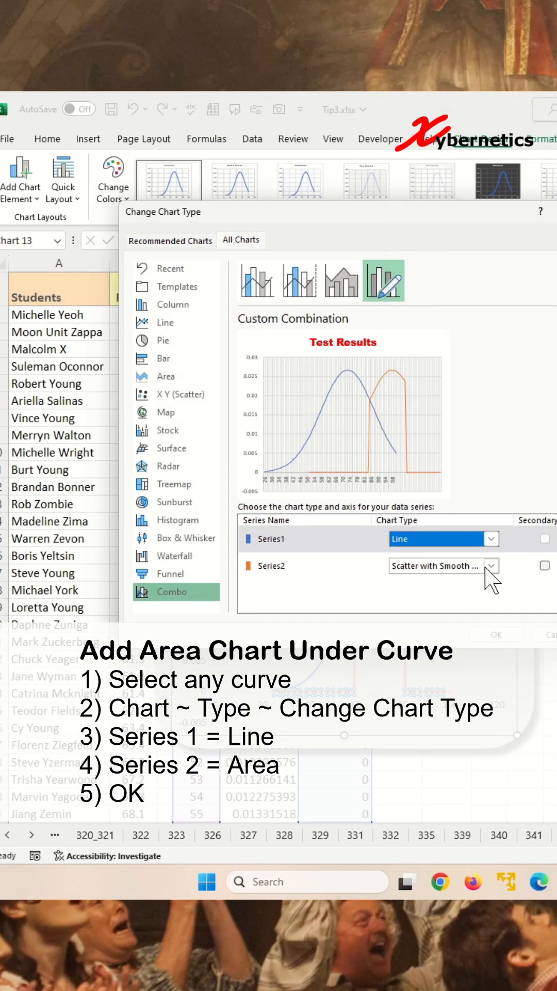
left_click(494, 565)
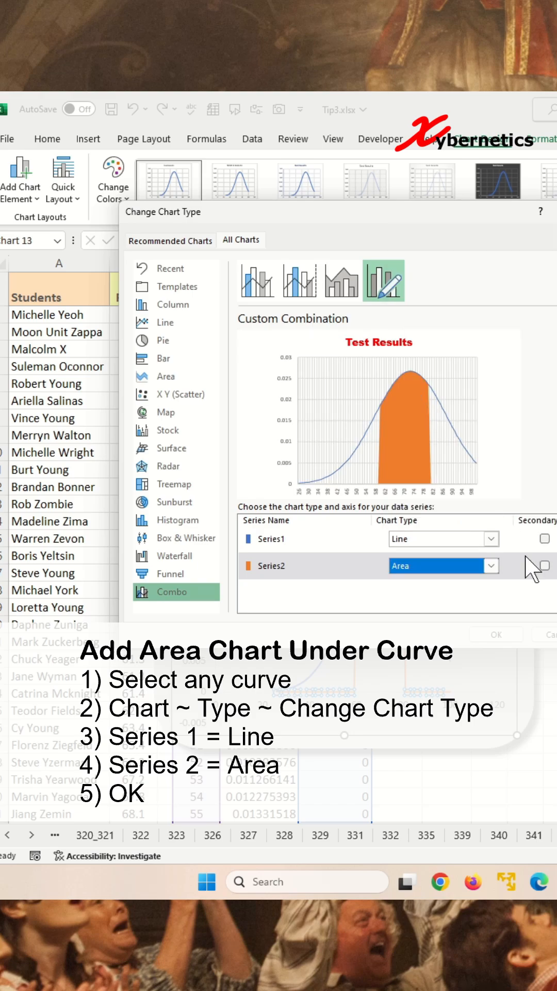
left_click(497, 635)
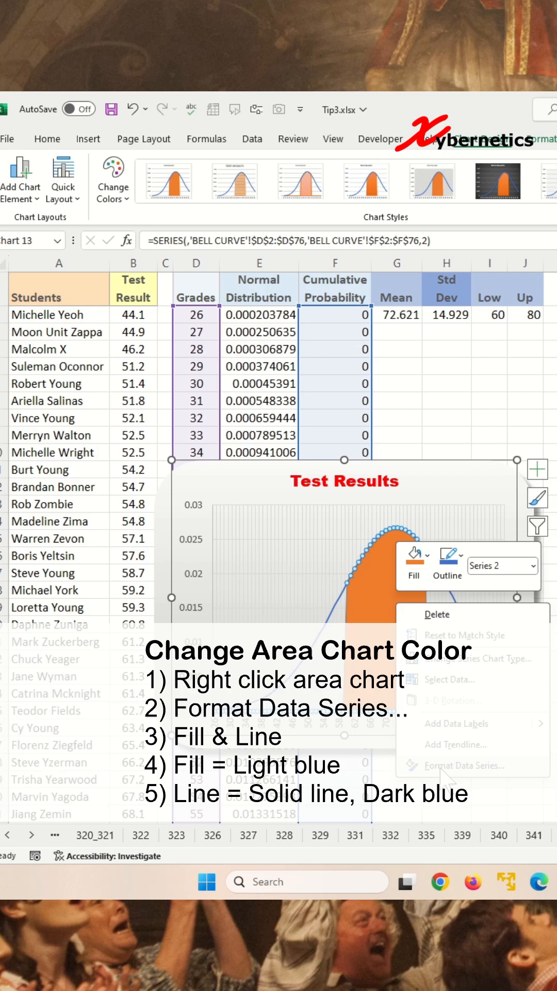
Step: Format the area series with a light blue solid fill and solid dark blue border
left_click(470, 764)
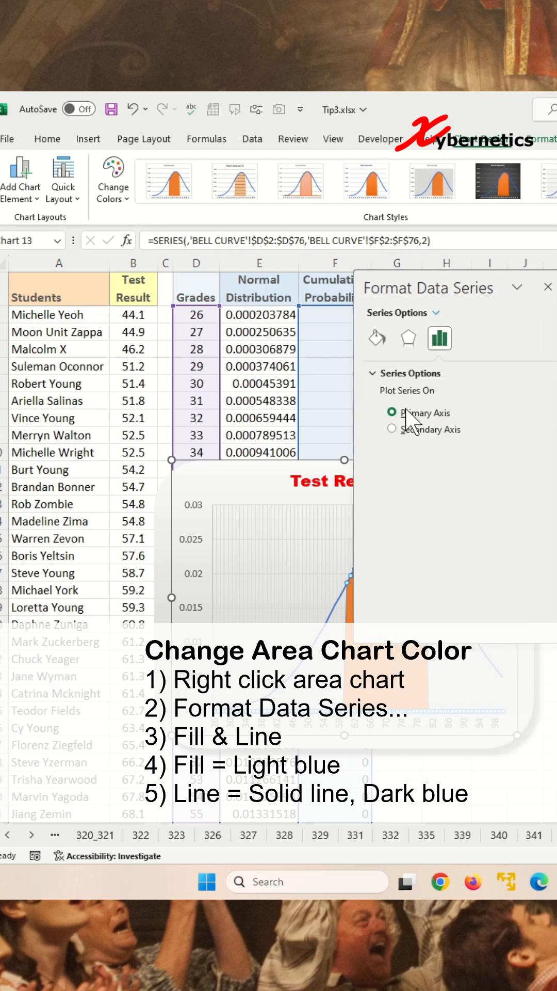
left_click(376, 338)
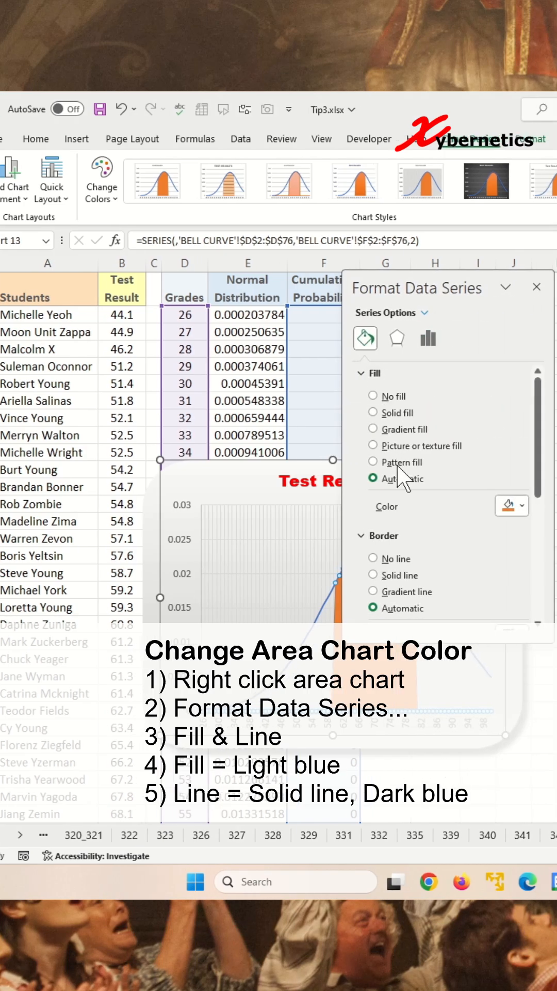
left_click(520, 506)
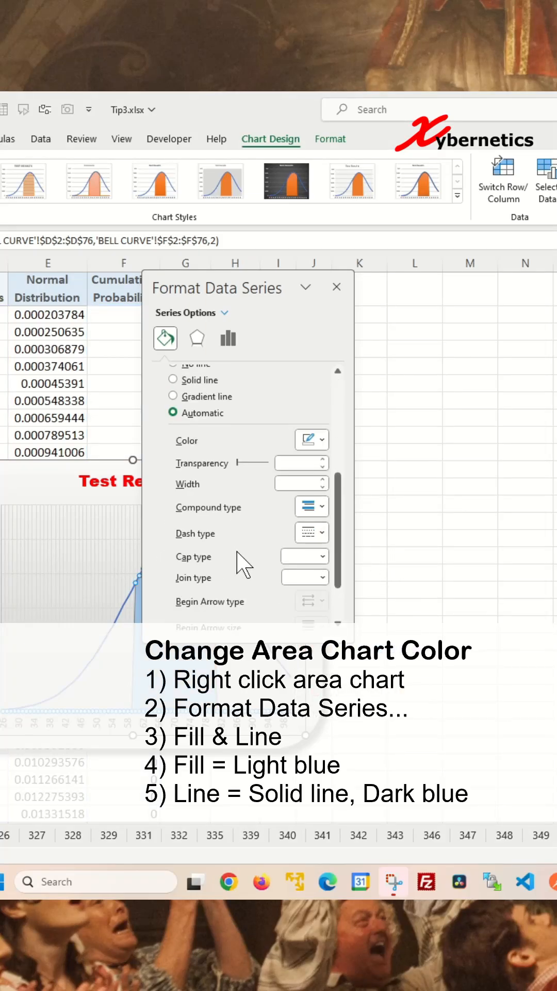
scroll("up", 3)
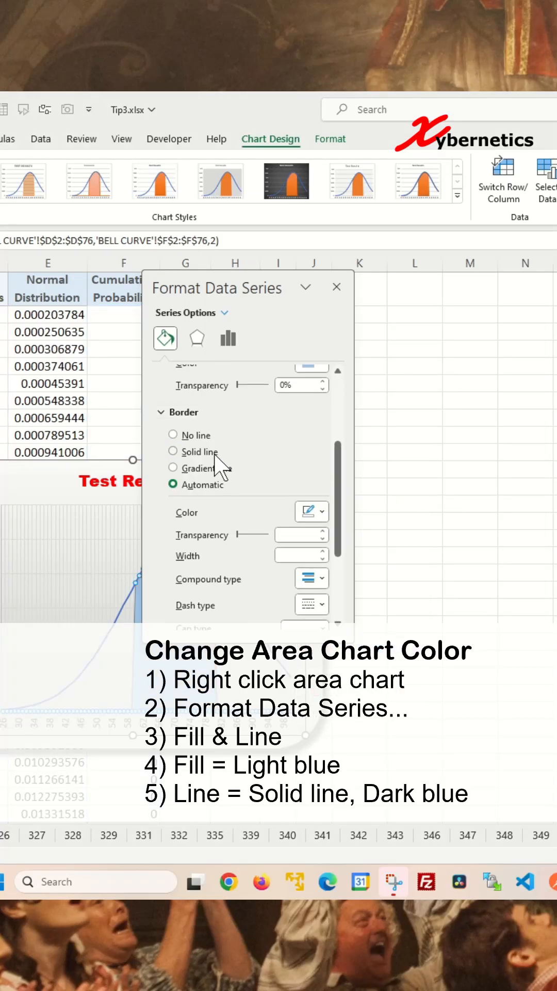
left_click(322, 511)
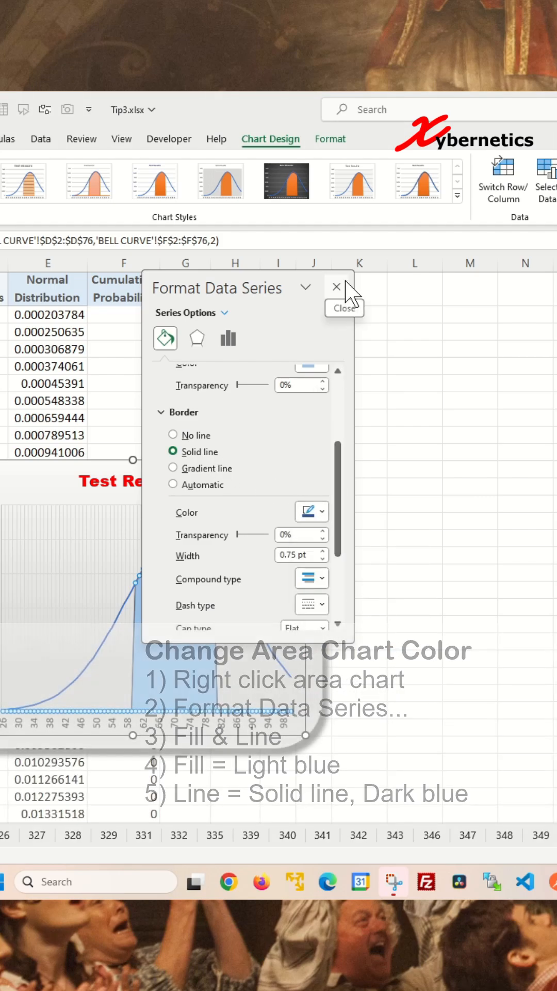
left_click(337, 288)
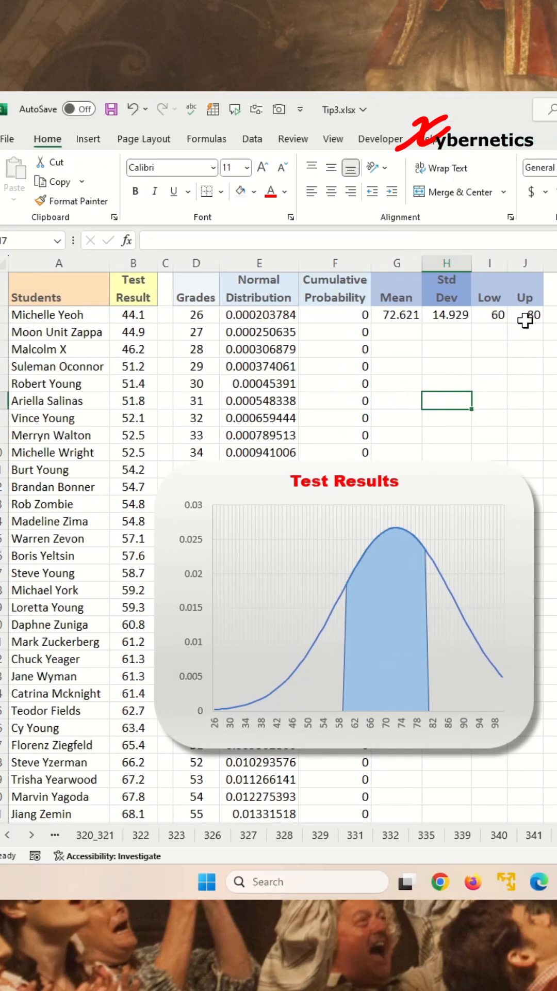